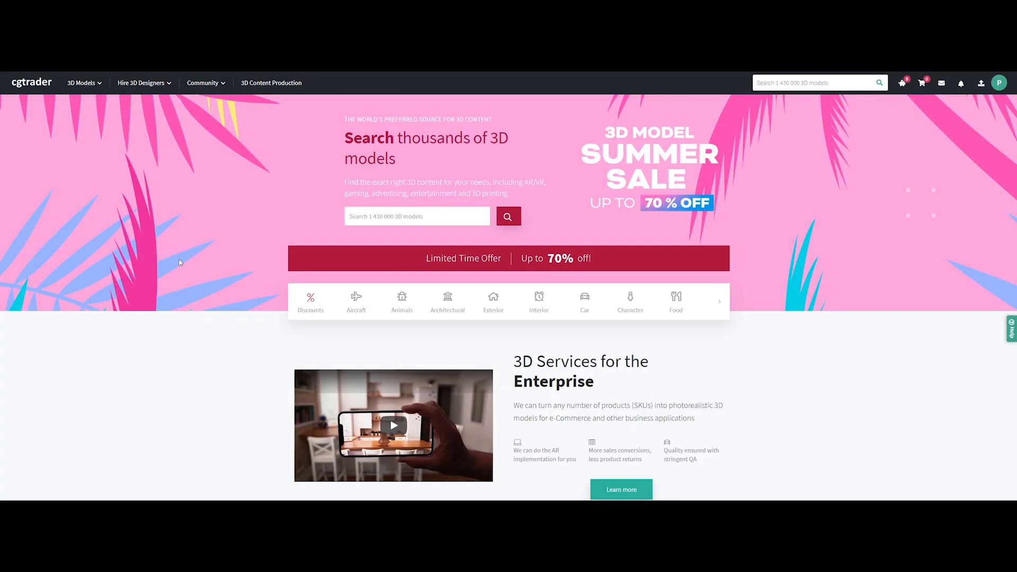
mouse_move(183, 258)
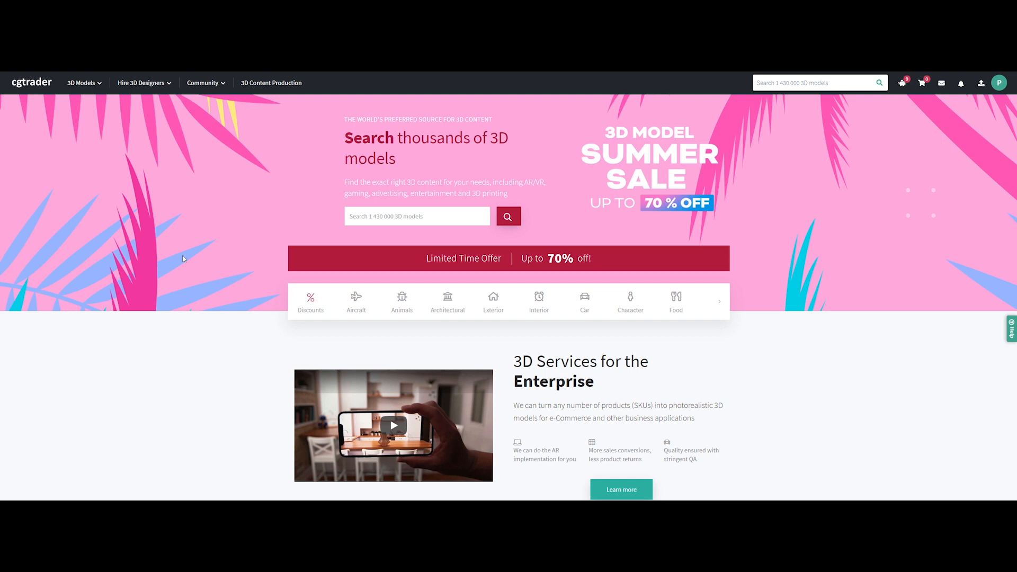
mouse_move(311, 255)
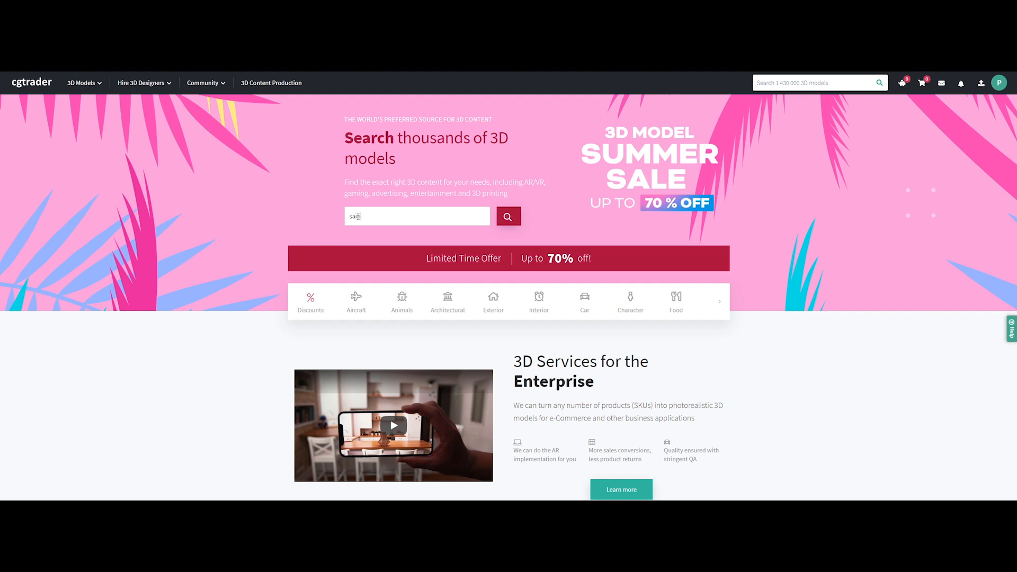
Step: Search CGTrader for 'samurai' and pick the samurai suggestion
text(samurai)
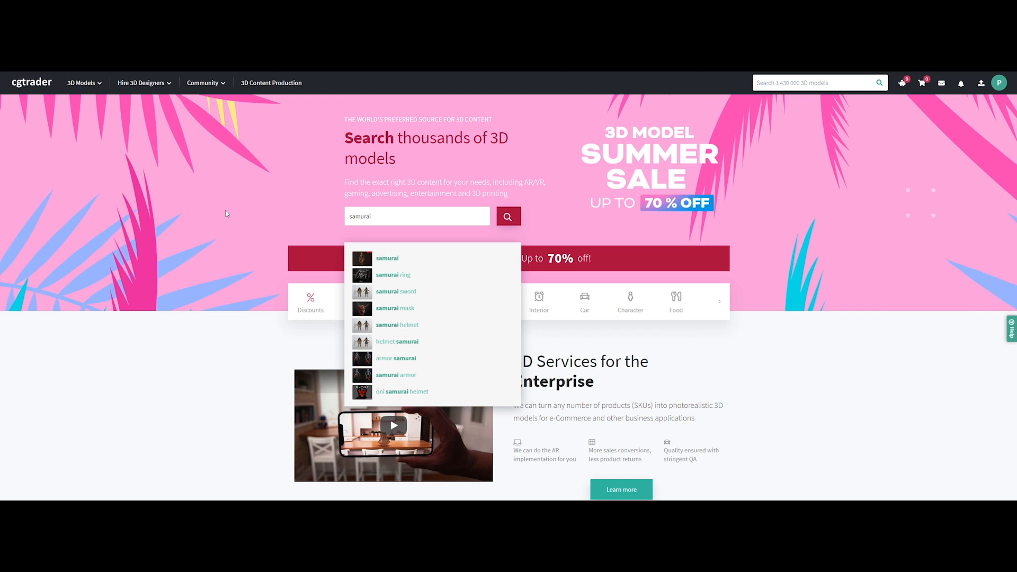
click(387, 258)
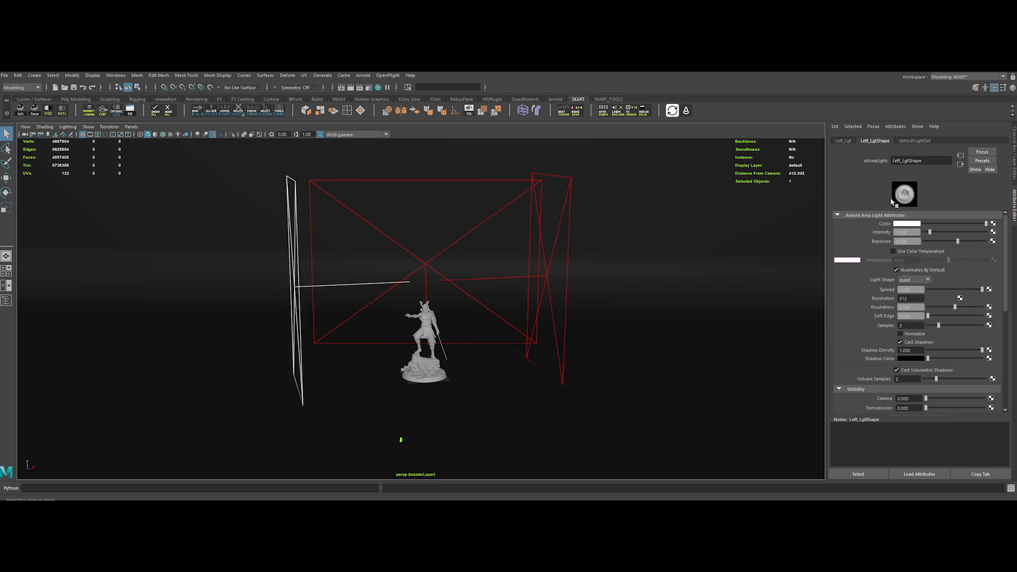
mouse_move(506, 277)
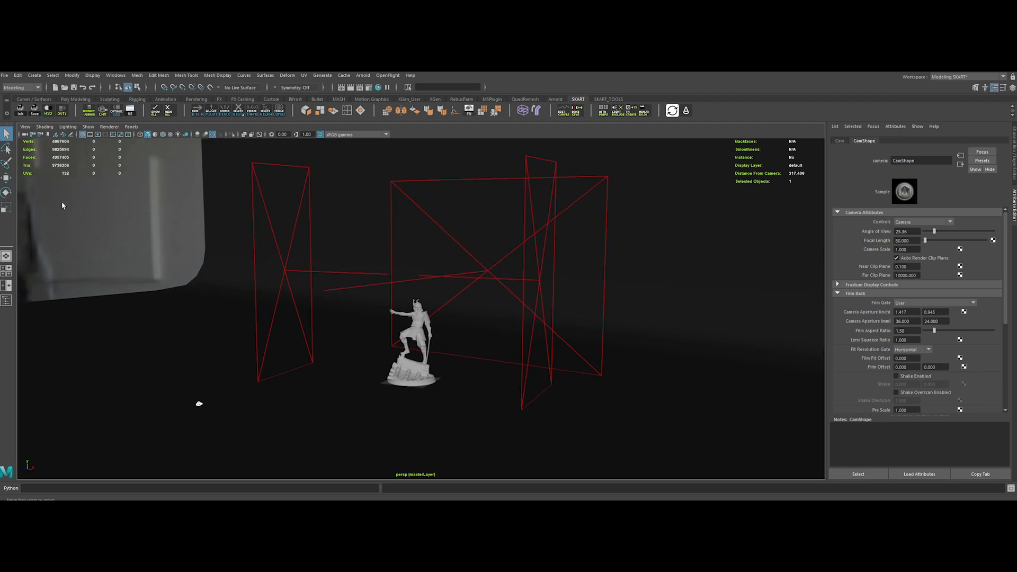
Step: Switch the viewport to look through the Cam render camera
click(26, 134)
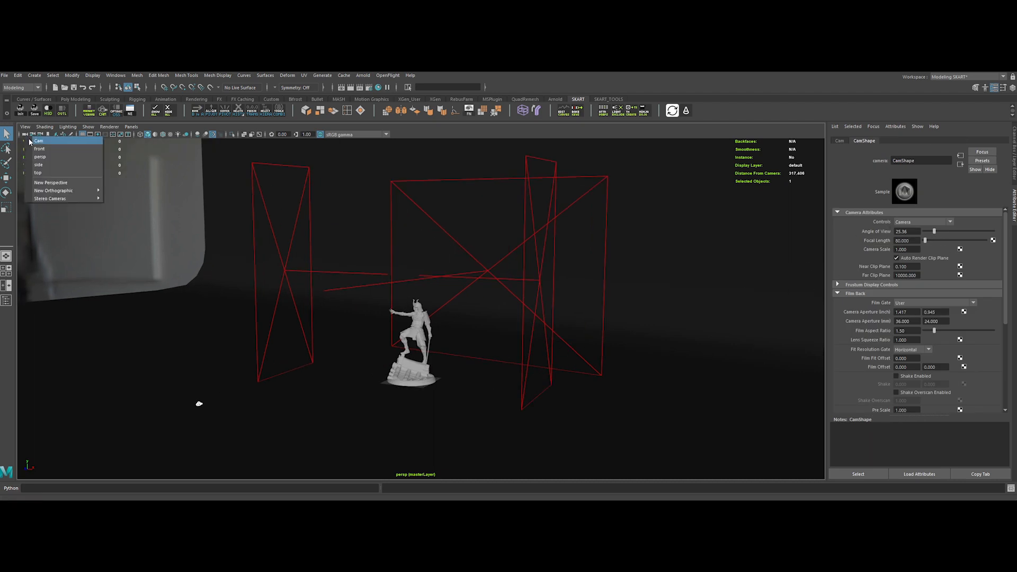
click(38, 141)
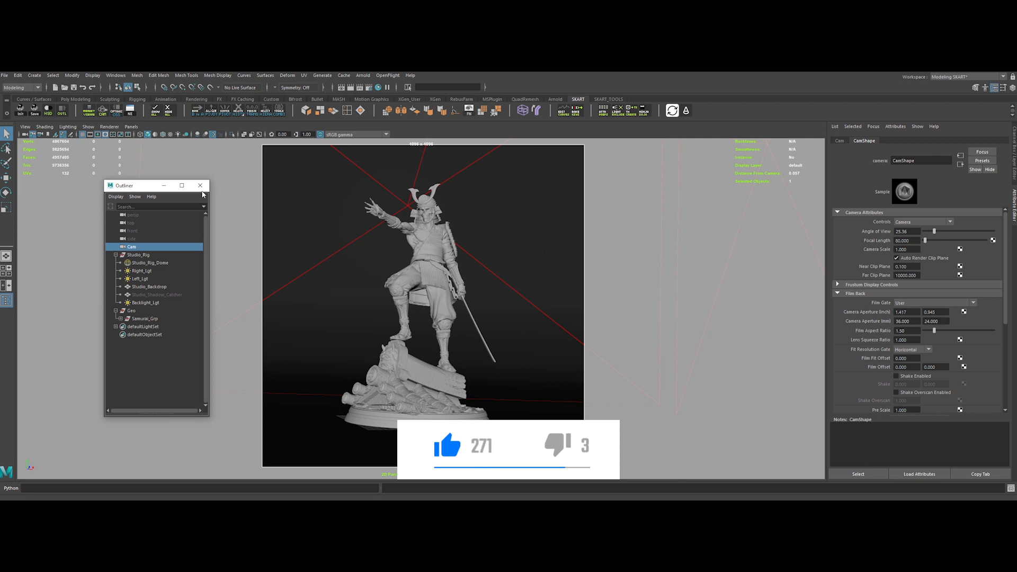
Step: Close the Outliner after reviewing Studio_Rig, Geo and Cam
click(199, 185)
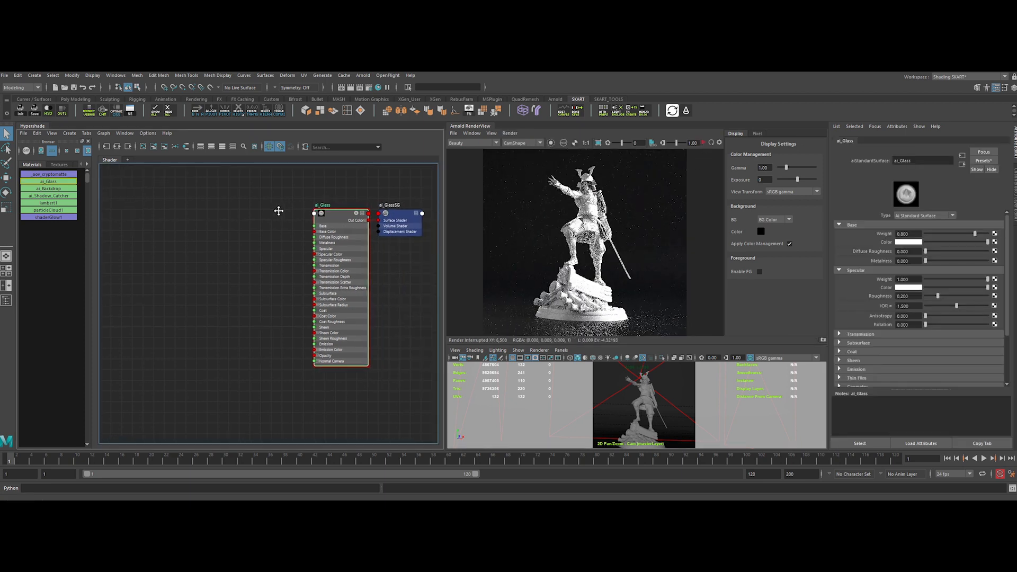
Step: Set ai_Glass Specular Roughness to 0.650 and IOR to 1.350
click(760, 242)
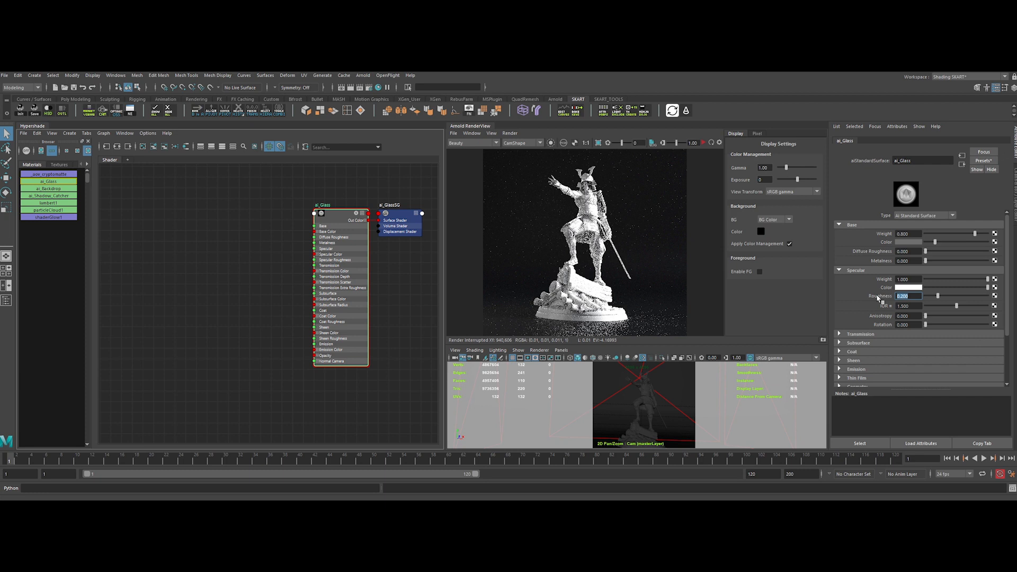
text(0.650)
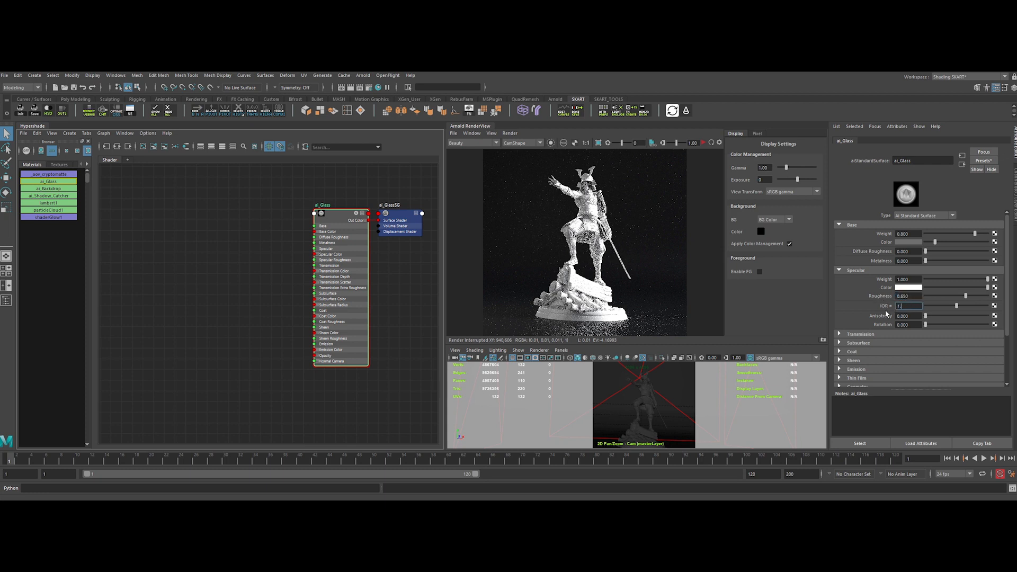
text(1.350)
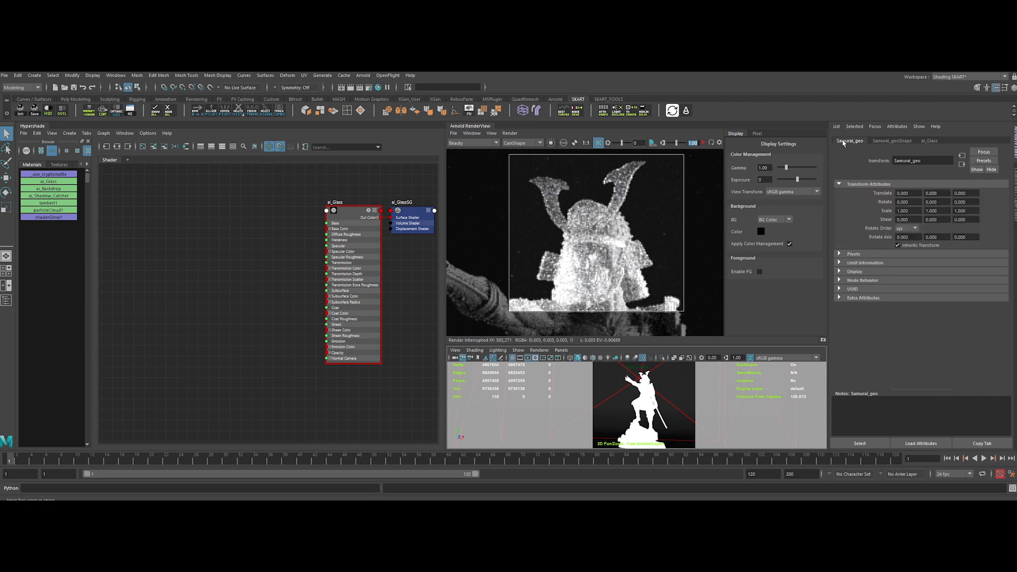
Step: Uncheck Opaque in Samurai_geoShape's Arnold section
click(891, 141)
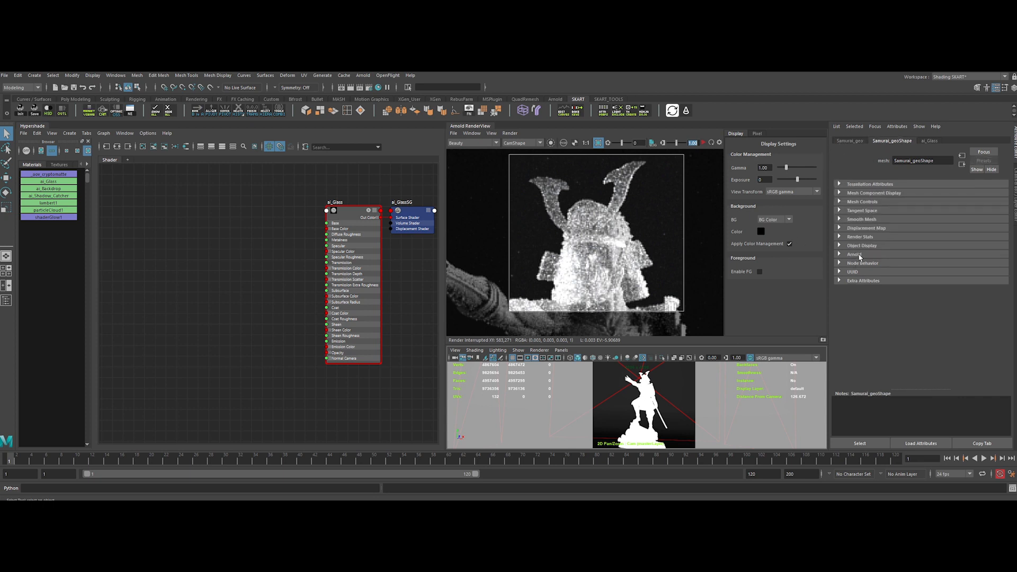
click(855, 254)
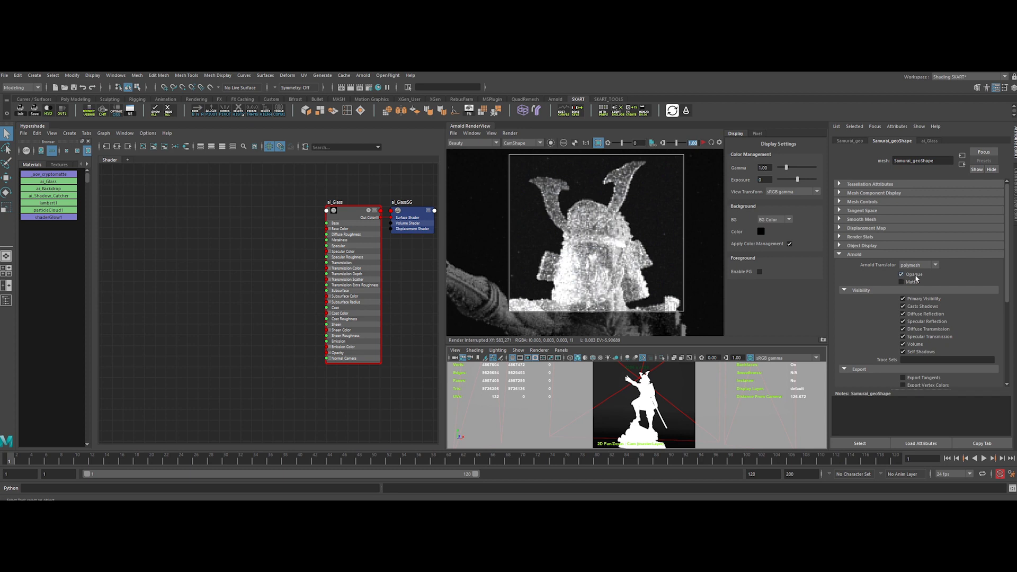
click(901, 274)
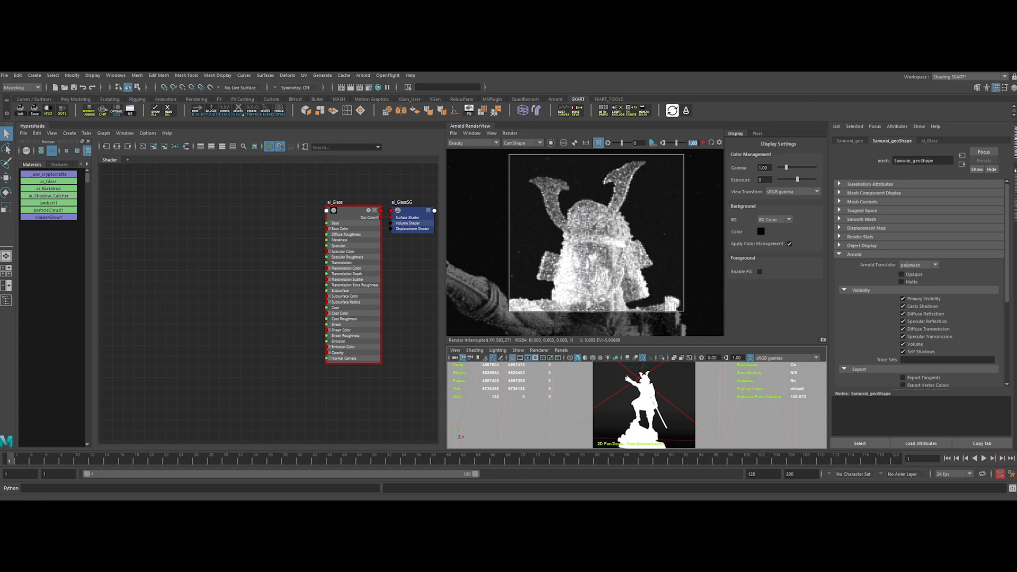
mouse_move(930, 142)
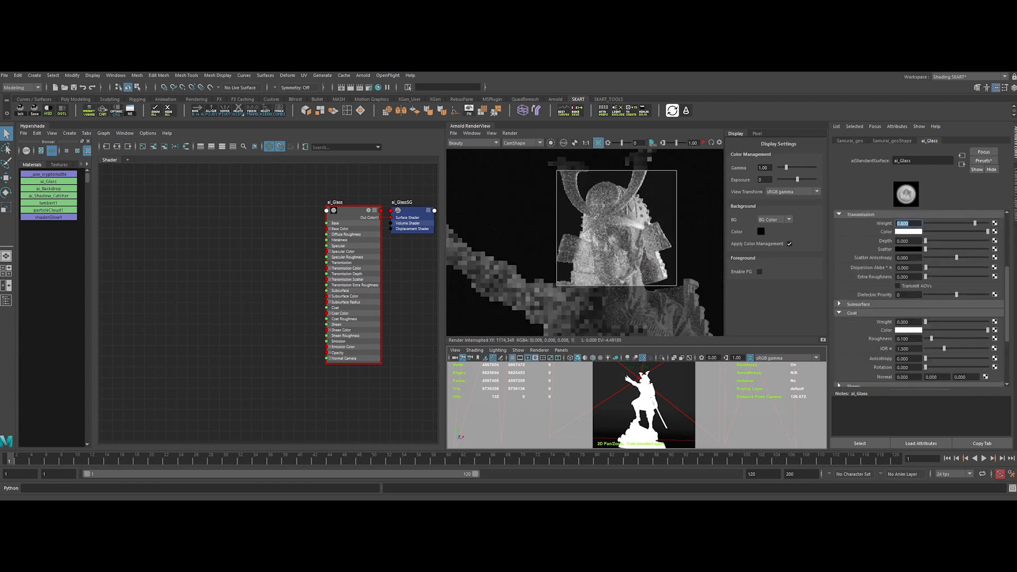
Step: Raise the ai_Glass Transmission Weight field to a higher value
click(904, 322)
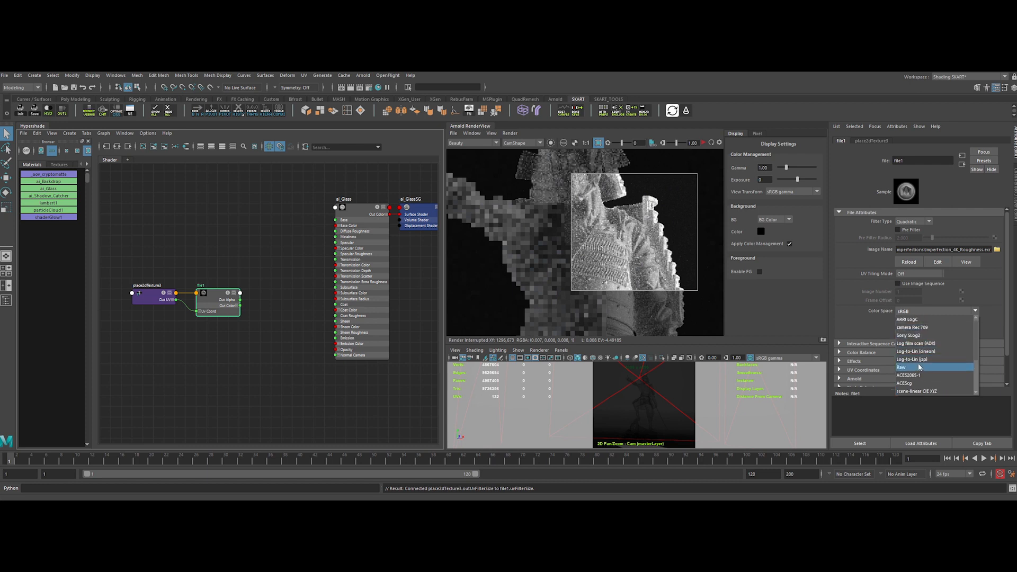
Step: Set the roughness texture to Raw and add the Roughness_Tri triplanar into Specular Roughness
click(901, 367)
text(aitri)
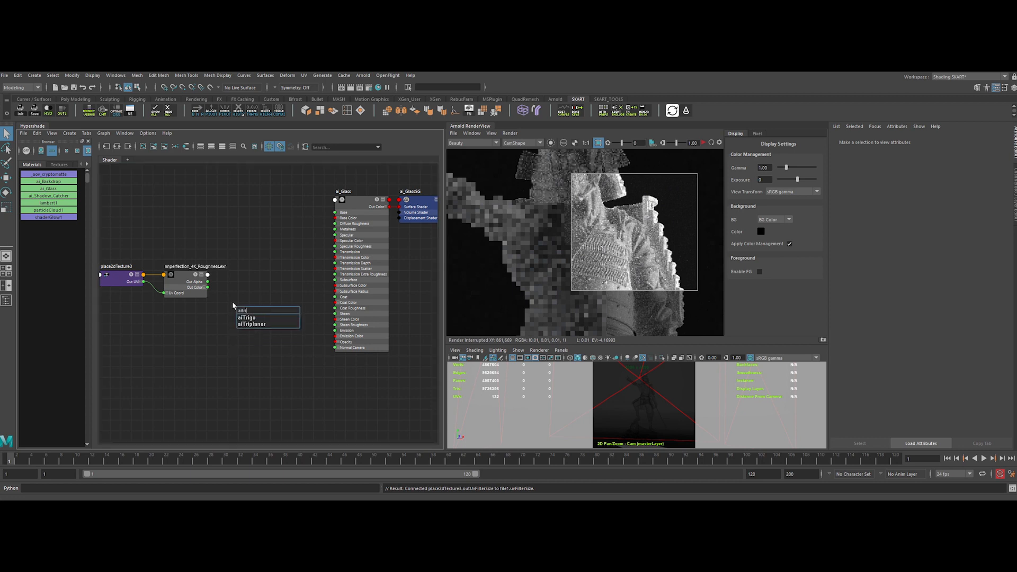
click(252, 324)
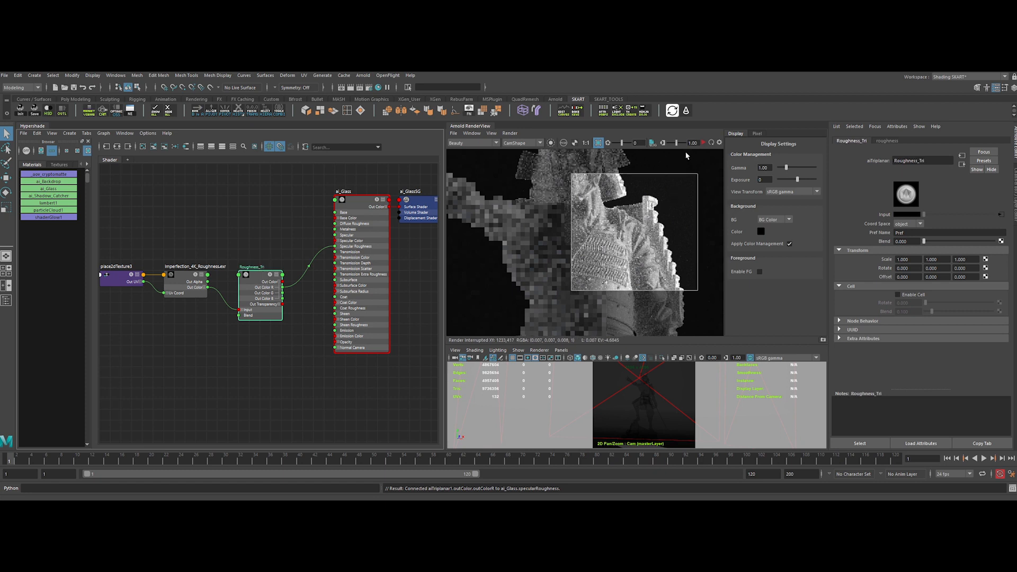
click(550, 142)
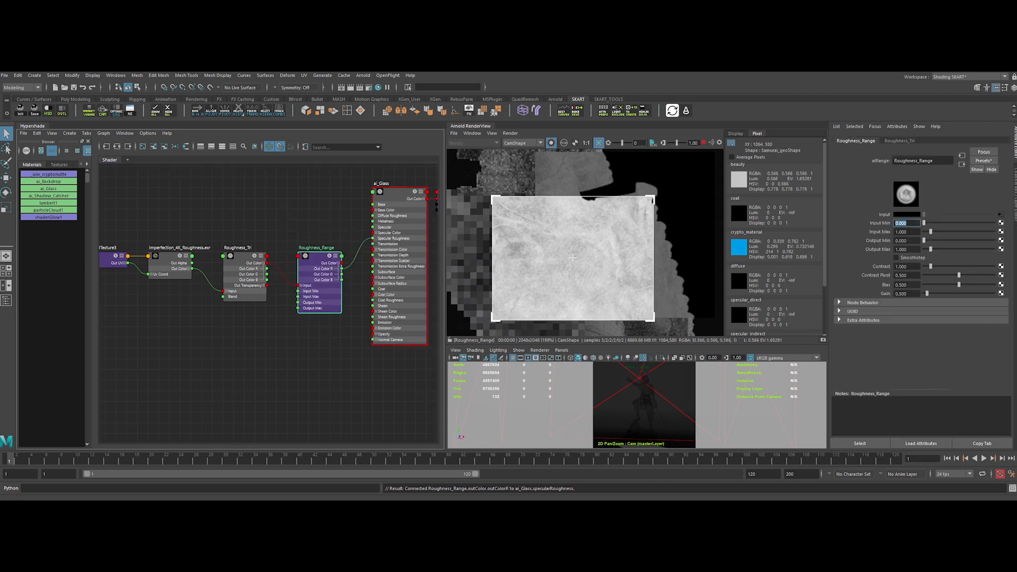
Step: Adjust Roughness_Range's Input Min to remap the imperfection roughness
click(907, 249)
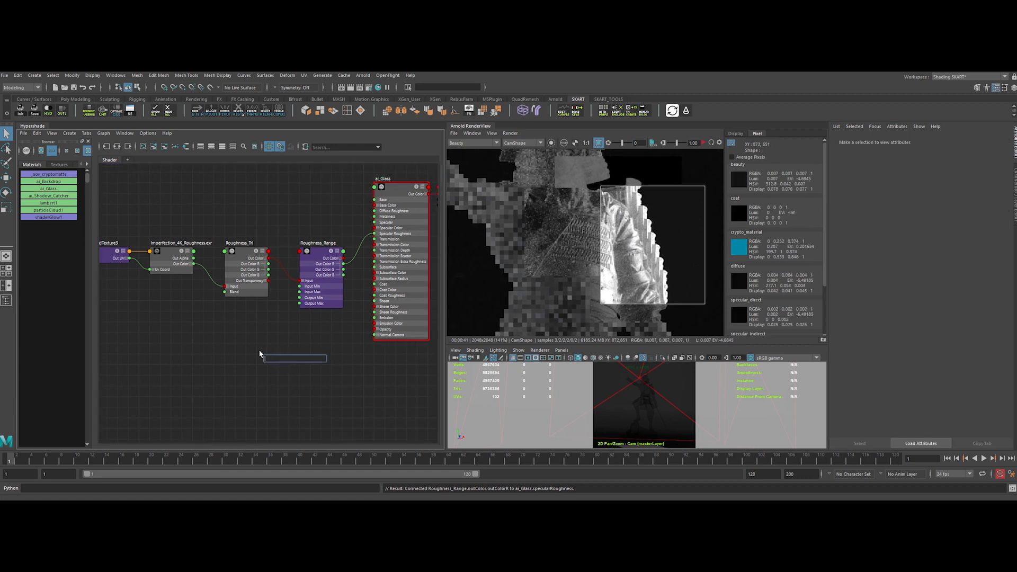
Step: Add a Bump_Range aiRange and bump2d into al_Glass Normal Camera, entering 0.0
text(airan)
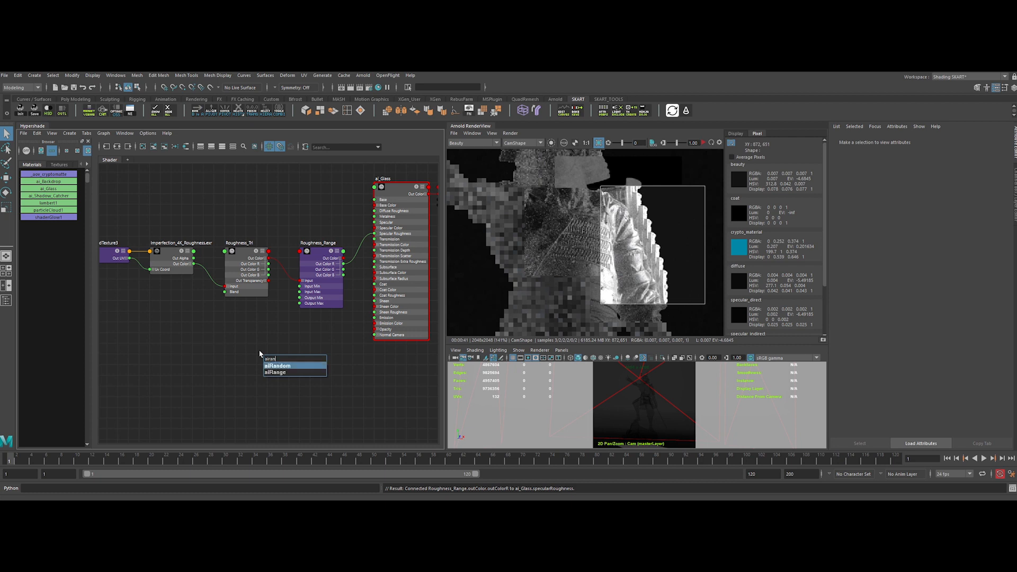
click(274, 372)
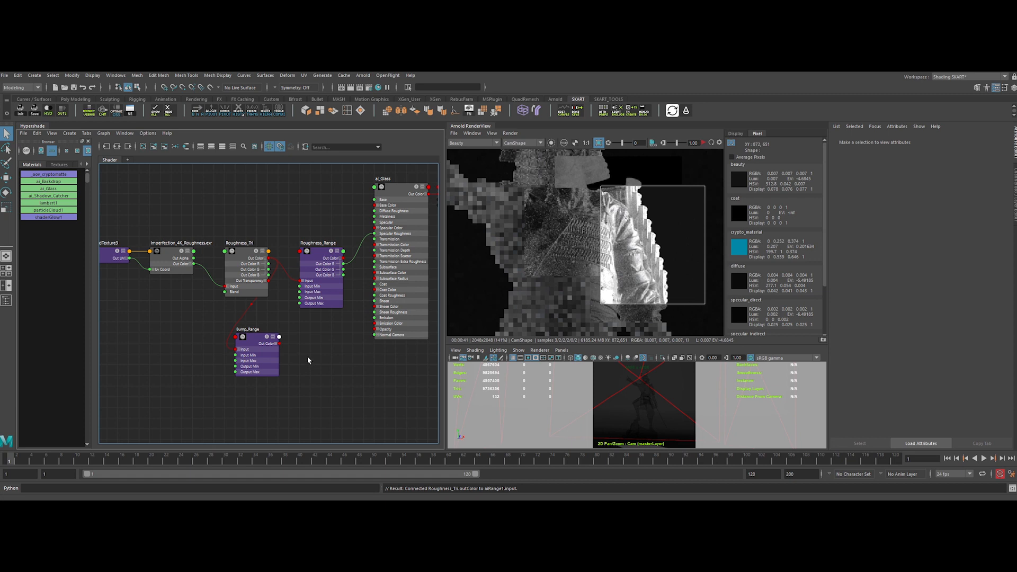
click(382, 187)
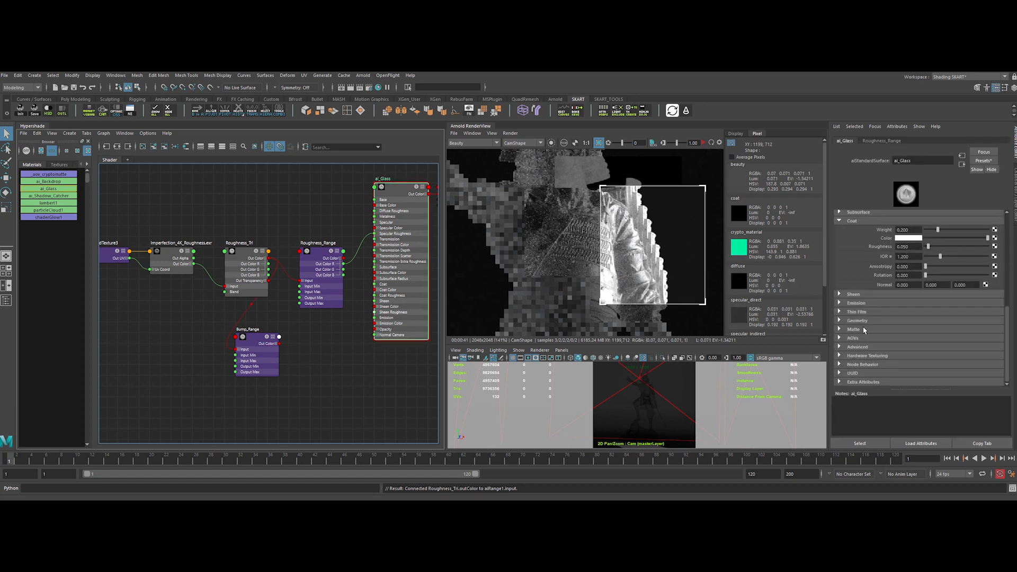
click(858, 320)
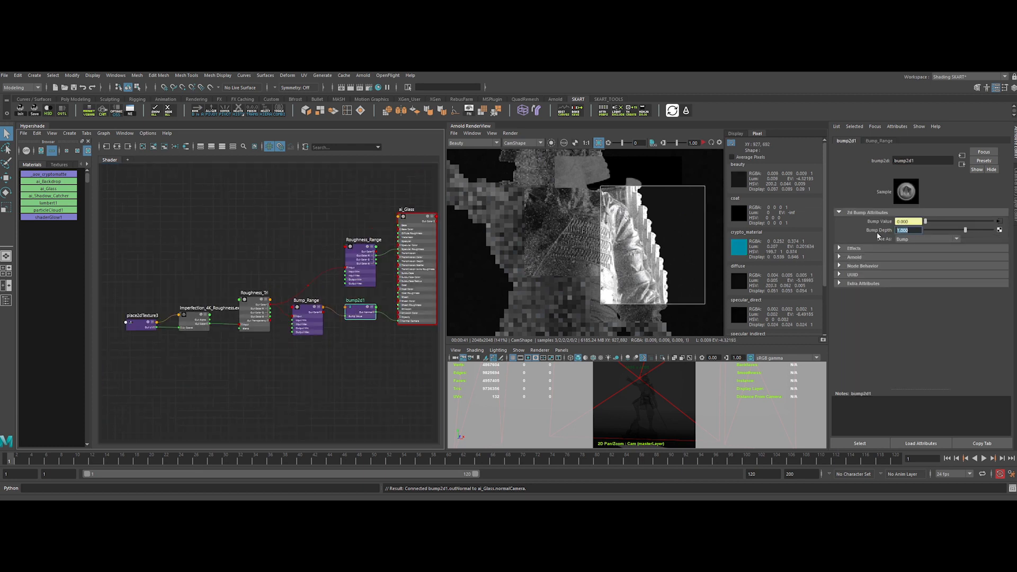
text(0.010)
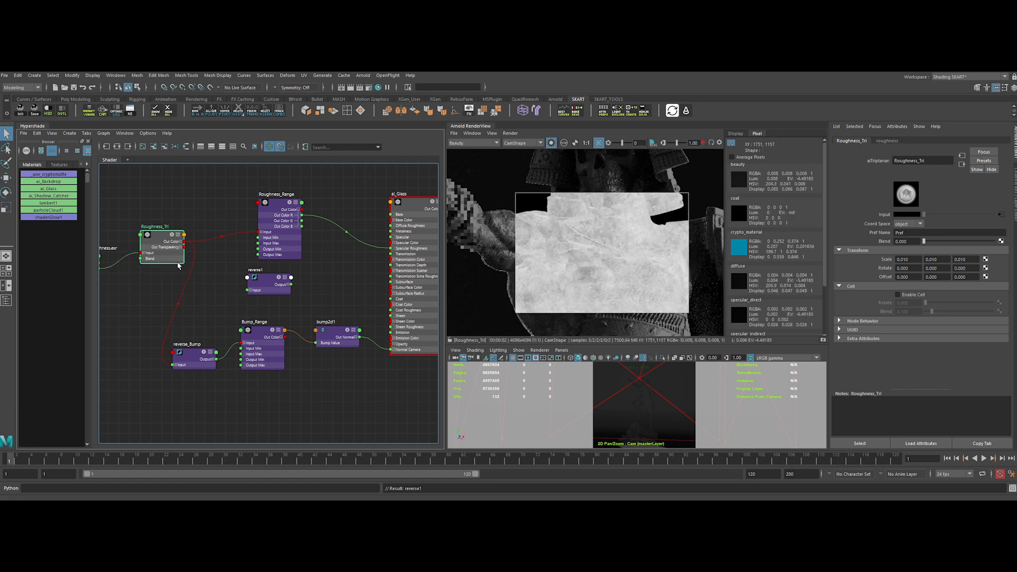
Step: Connect Roughness_Tri into the reverse_Bump node ahead of Bump_Range
drag(184, 242, 248, 290)
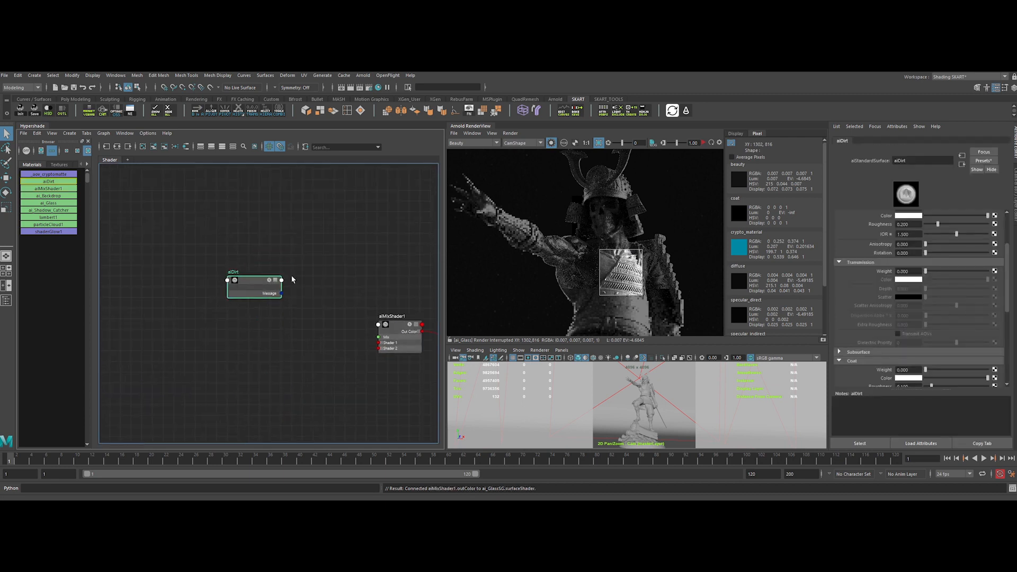
Step: Select the aiDirt material and inspect its settings in the Attribute Editor
click(908, 215)
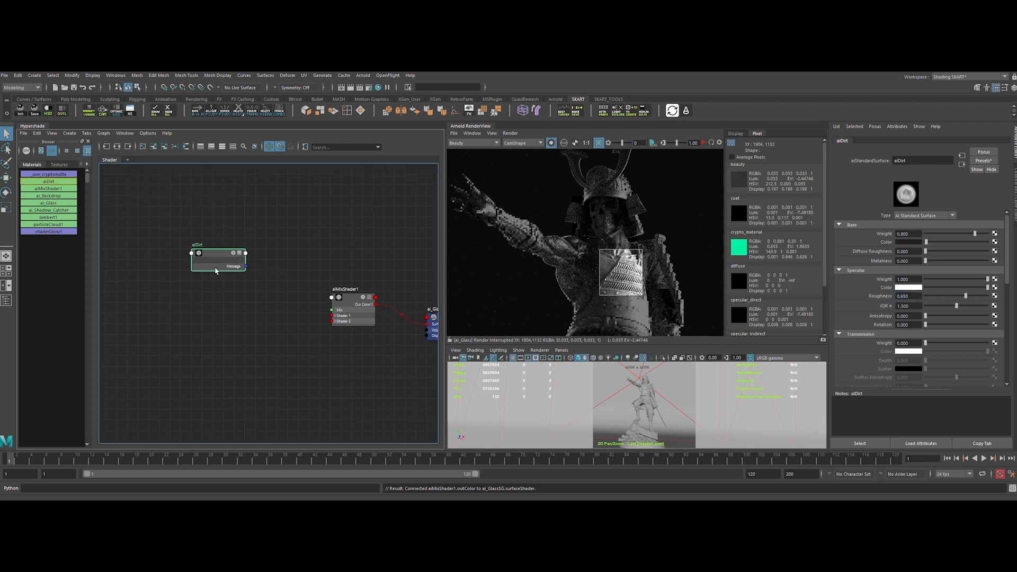
click(244, 253)
text(ai)
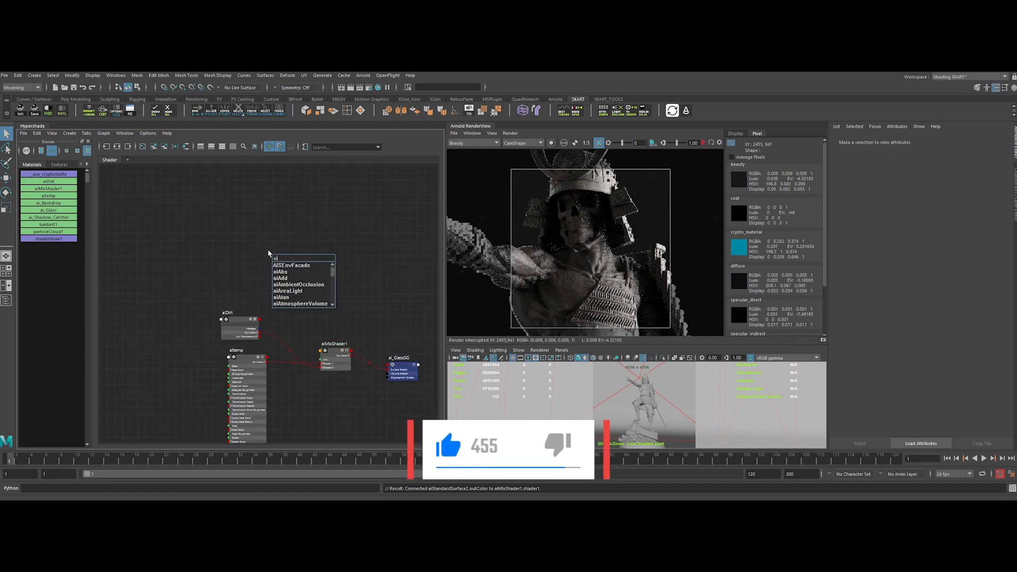
Step: Add aiAmbientOcclusion and an aiNoise node, then adjust the noise pattern parameters
click(300, 284)
text(aino)
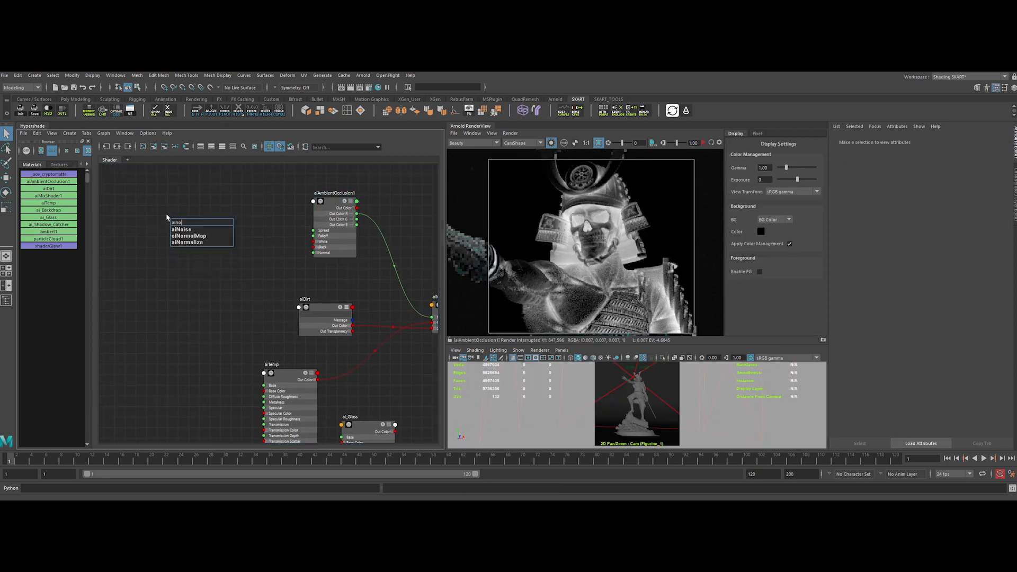
click(179, 229)
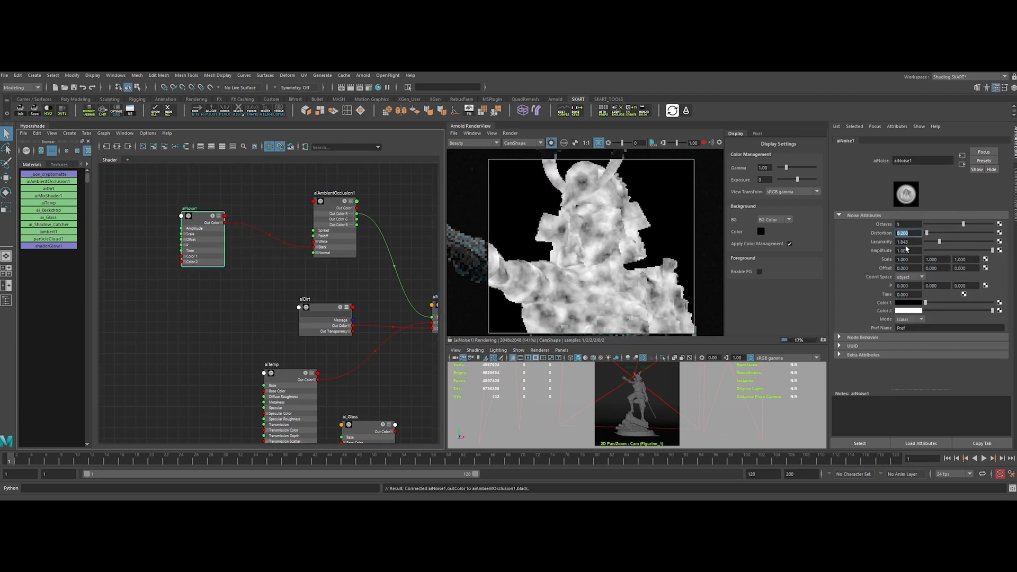
click(334, 193)
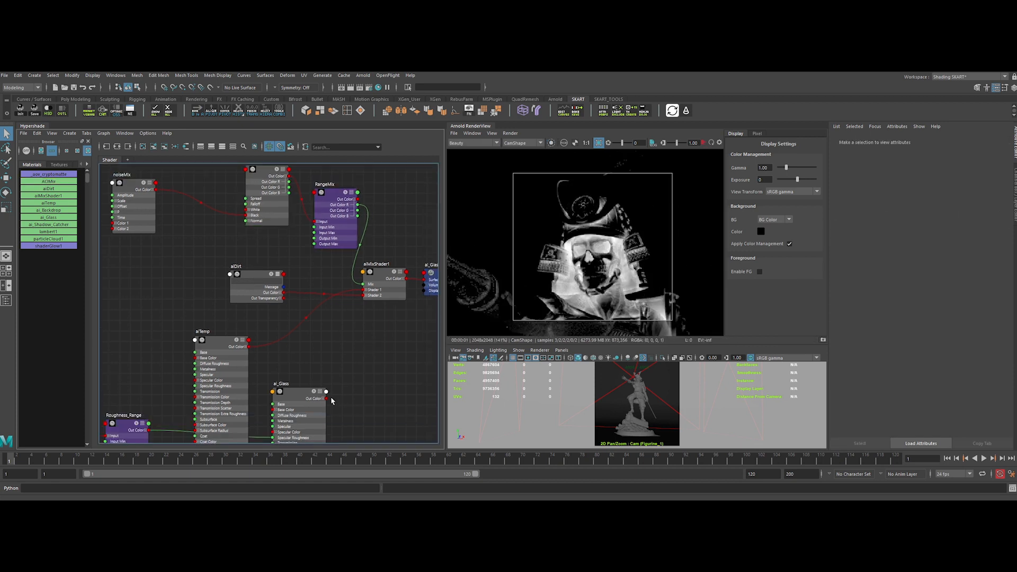
Step: Plug al_Glass outColor into aiMixShader1 Shader 1 and show al_Glass attributes
drag(326, 397, 364, 290)
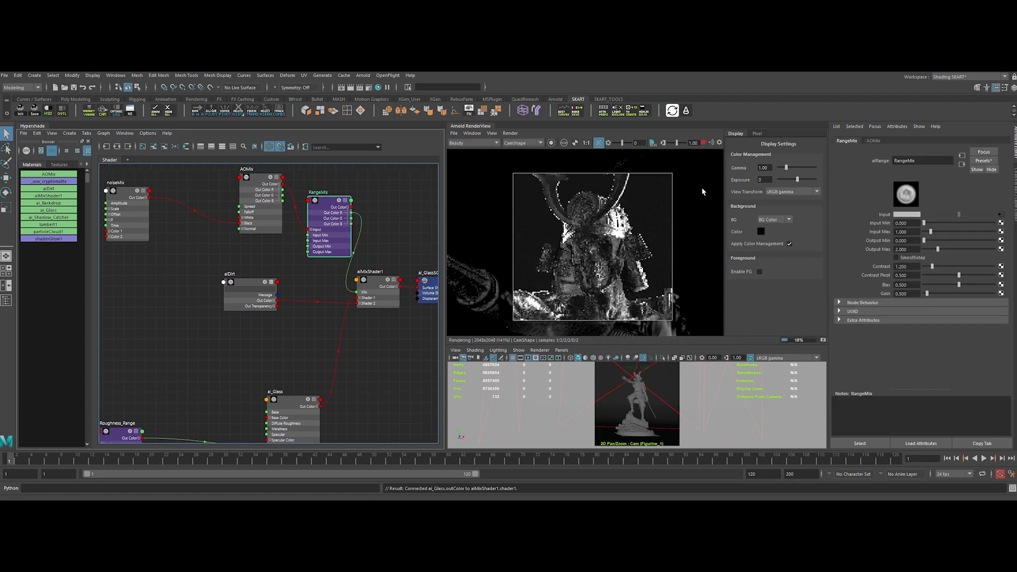
click(292, 392)
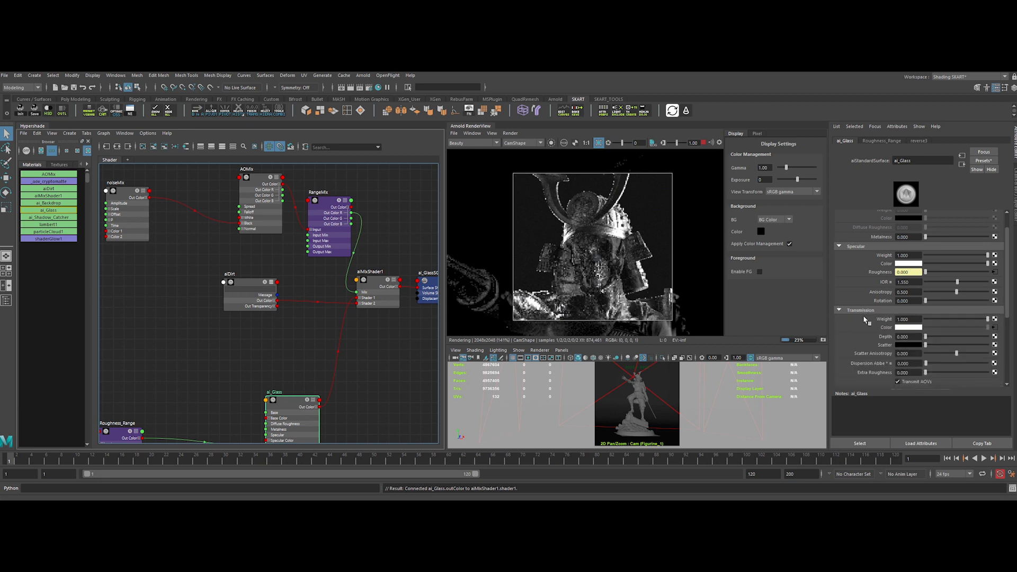
Step: Apply the Sapphire gemstone preset to al_Glass's transmission Dispersion Abbe
click(908, 291)
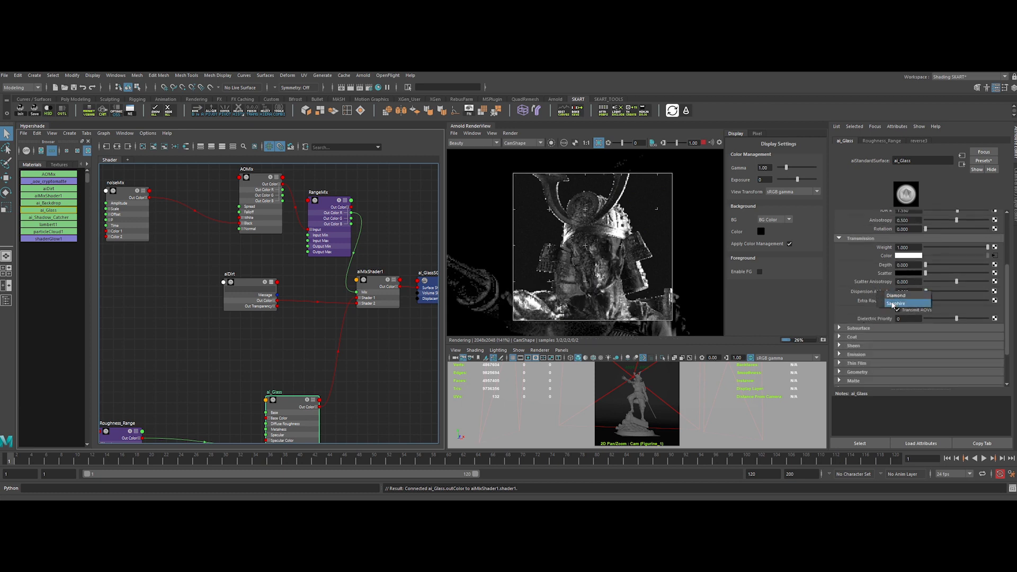
click(904, 303)
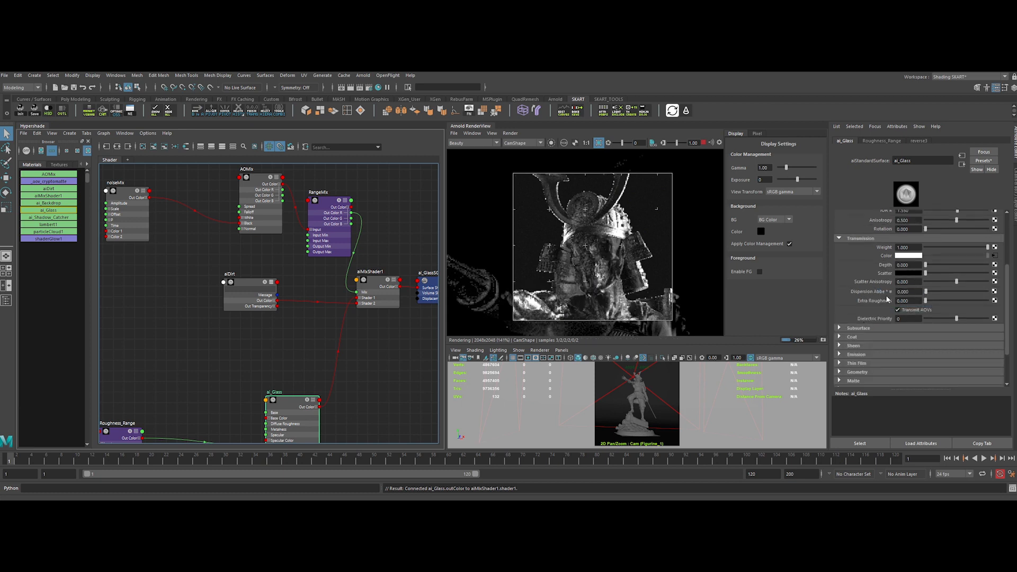